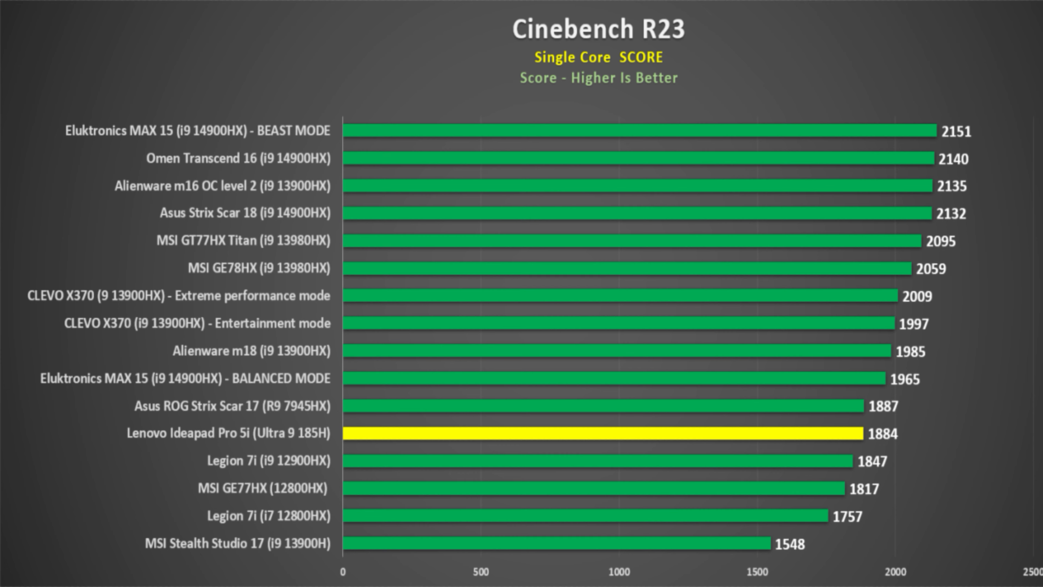
Continue past the Overwatch 2 progression summary and the battle pass tier screen.
{"action": "key", "text": "right"}
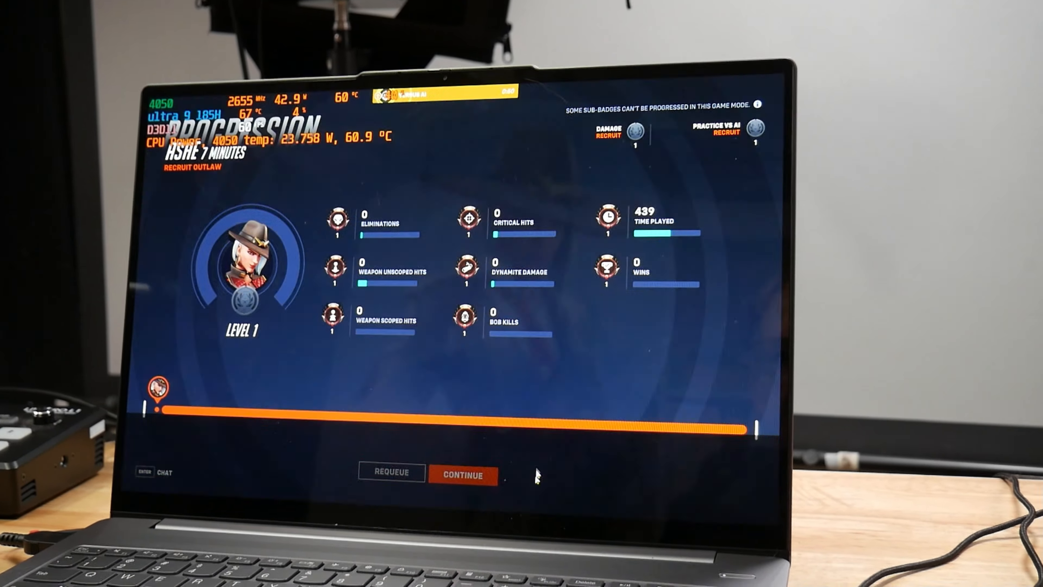
{"action": "left_click", "coordinate": [464, 475]}
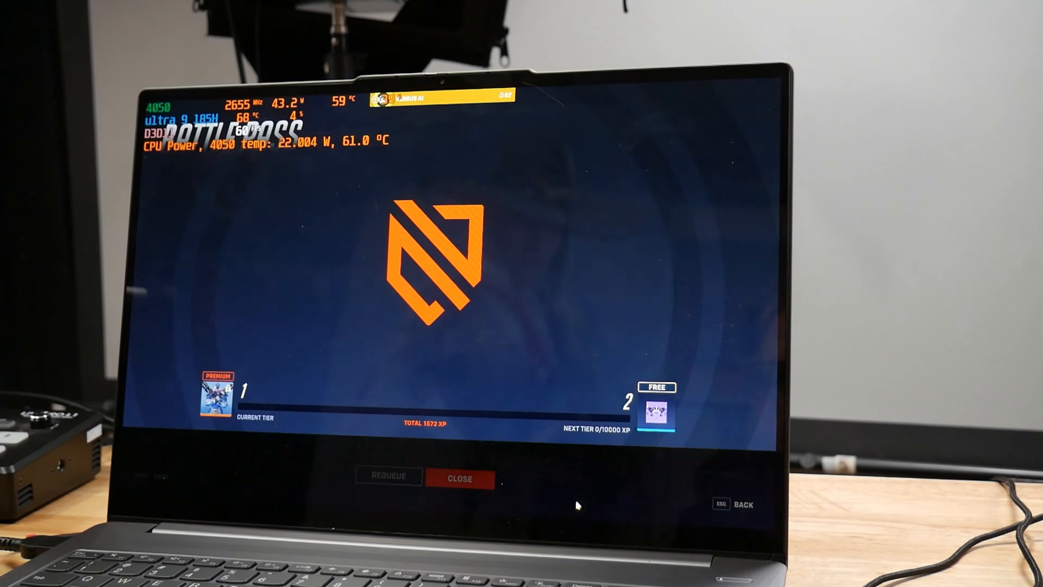
{"action": "left_click", "coordinate": [459, 478]}
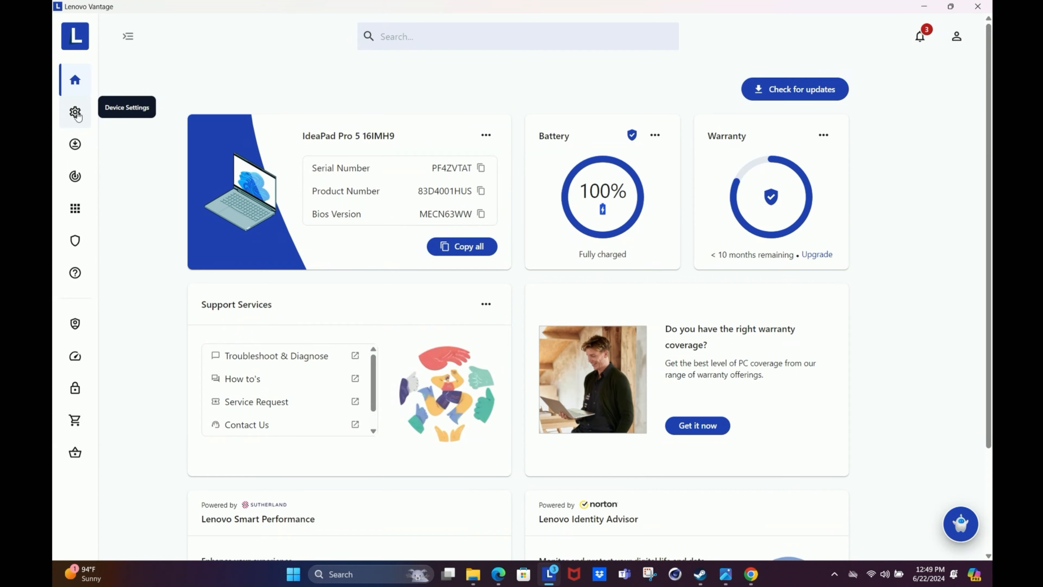
Go into Device Settings, view Performance Modes, then Power with the battery health details expanded.
{"action": "left_click", "coordinate": [74, 112]}
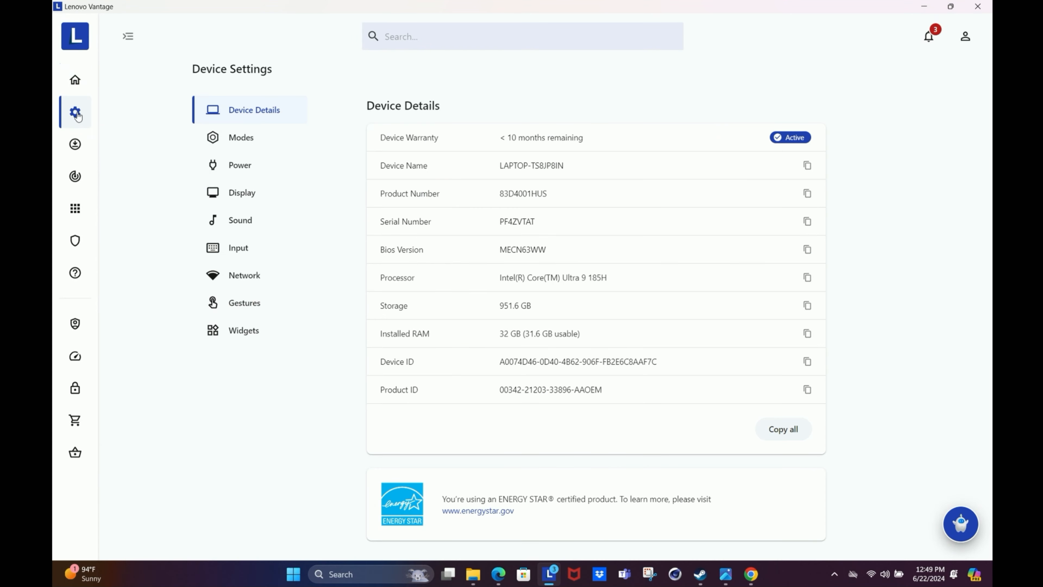
{"action": "mouse_move", "coordinate": [226, 142]}
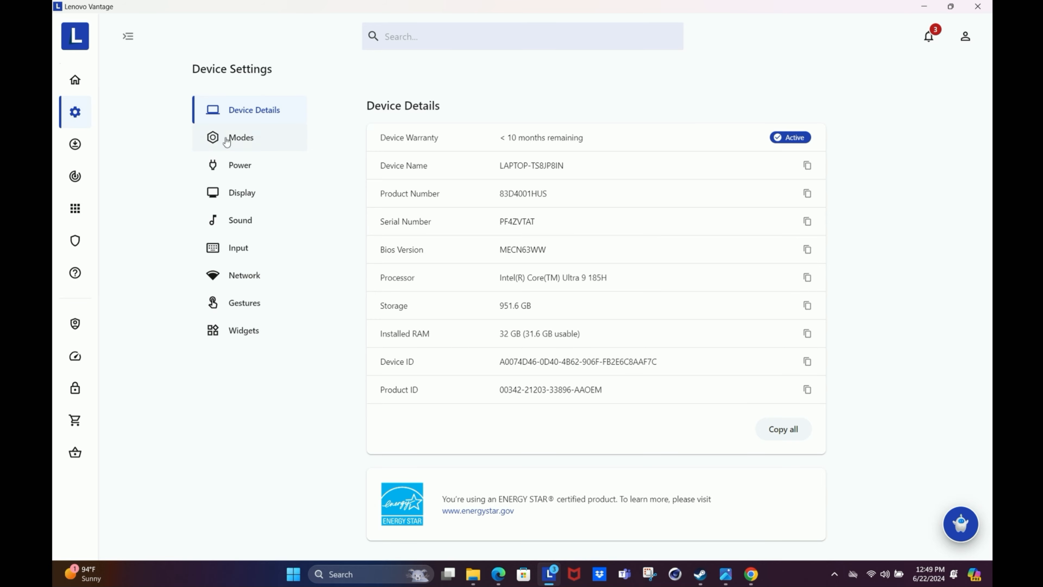
{"action": "left_click", "coordinate": [241, 137]}
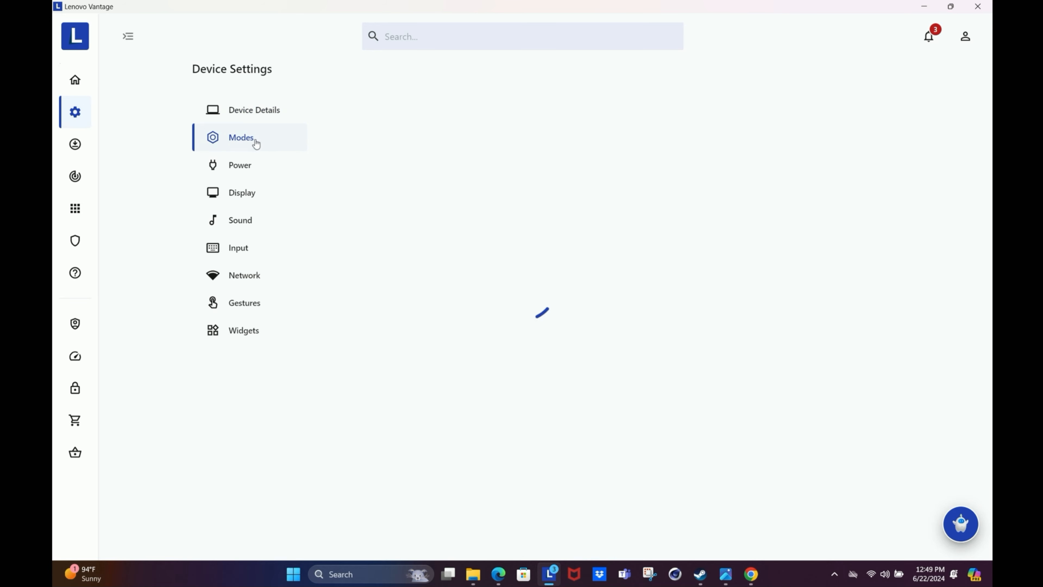
{"action": "left_click", "coordinate": [241, 137]}
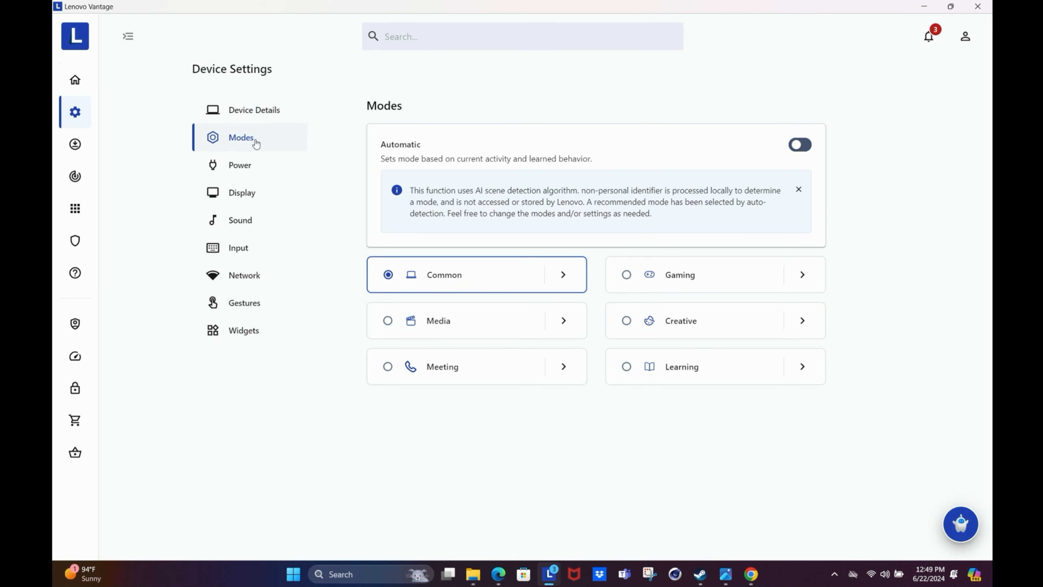
{"action": "mouse_move", "coordinate": [465, 243]}
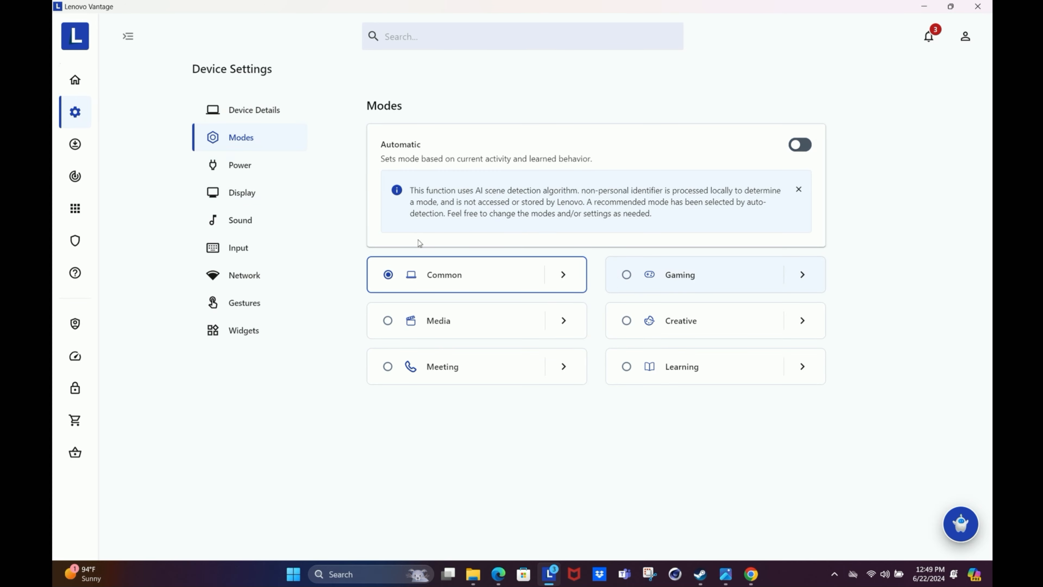
{"action": "left_click", "coordinate": [240, 165]}
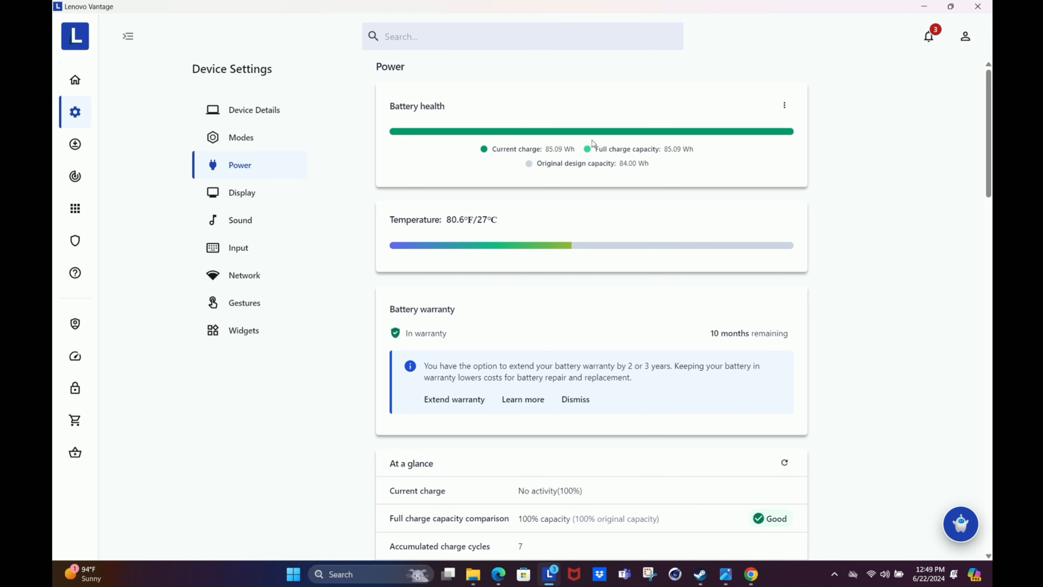
{"action": "left_click", "coordinate": [785, 104]}
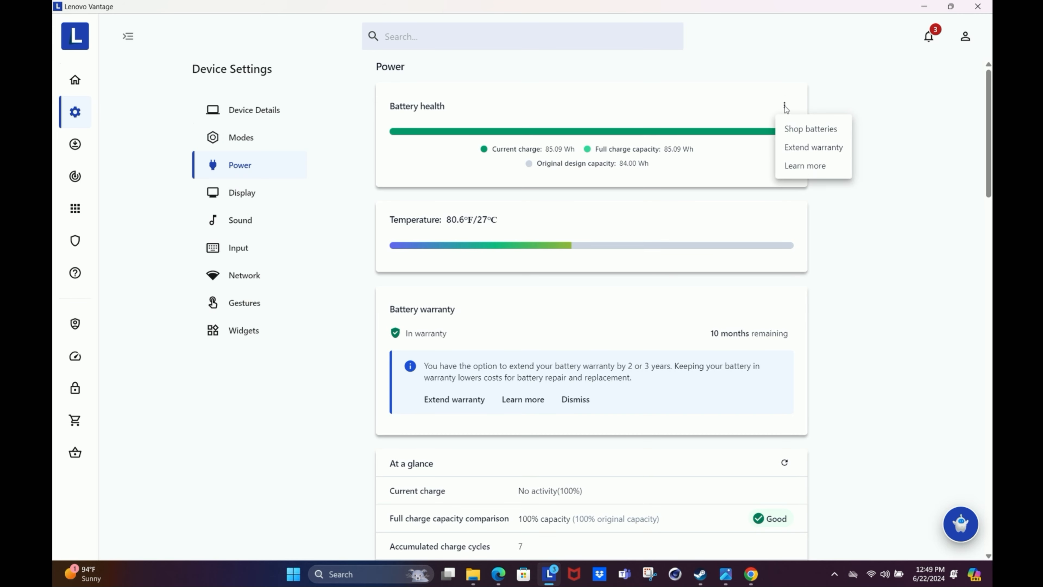
{"action": "mouse_move", "coordinate": [745, 166]}
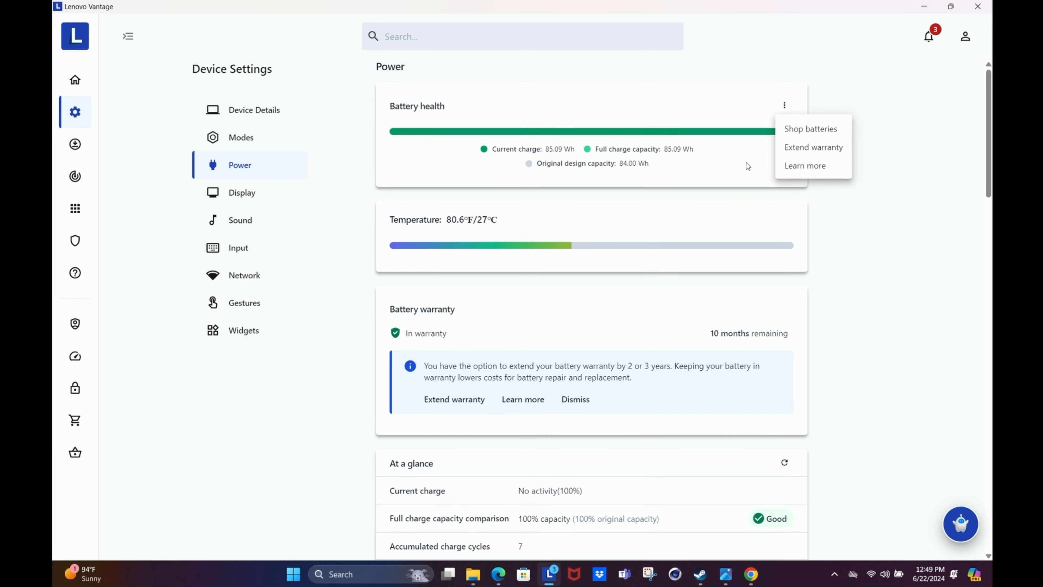
{"action": "mouse_move", "coordinate": [607, 268]}
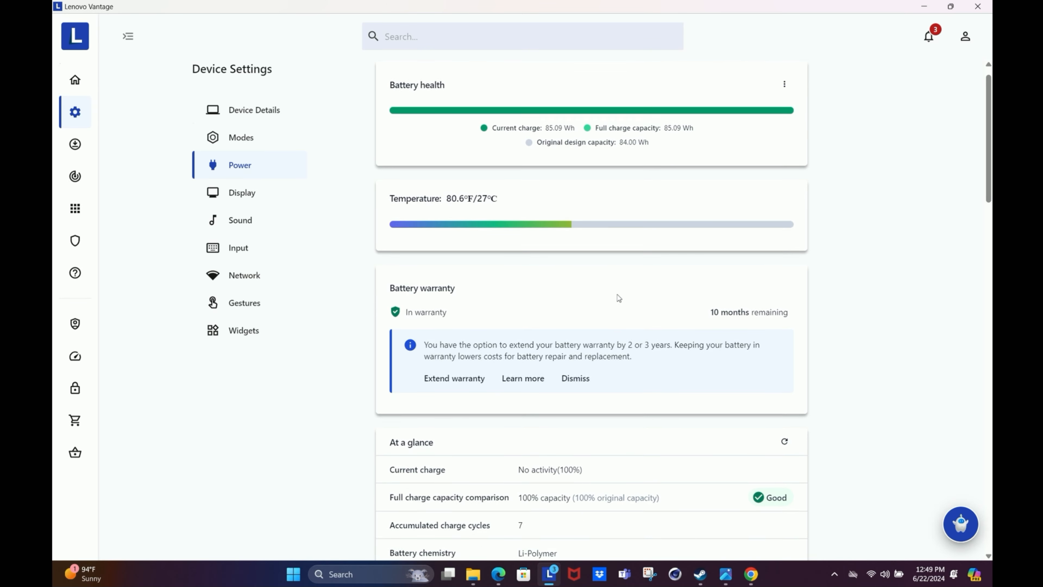
Scroll the Power page down past battery warranty and power modes to the Charging options.
{"action": "scroll", "scroll_direction": "down", "scroll_amount": 3}
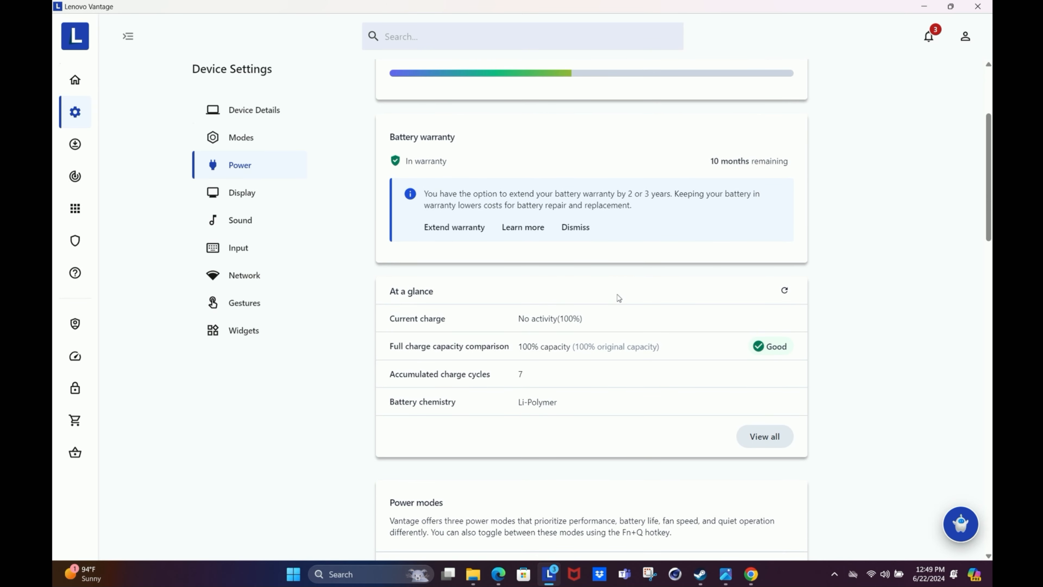
{"action": "scroll", "scroll_direction": "down", "scroll_amount": 3}
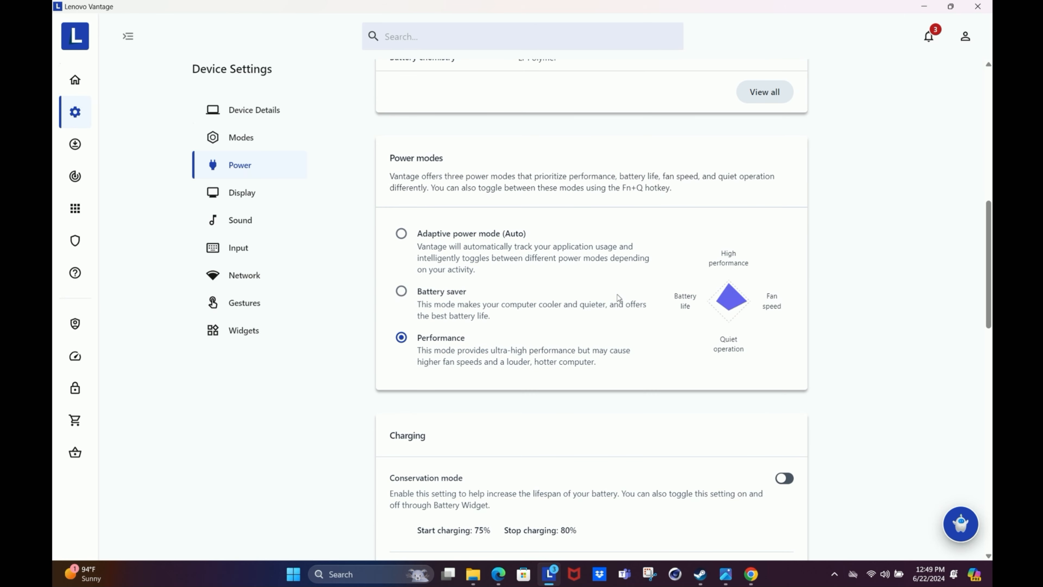
{"action": "scroll", "scroll_direction": "down", "scroll_amount": 3}
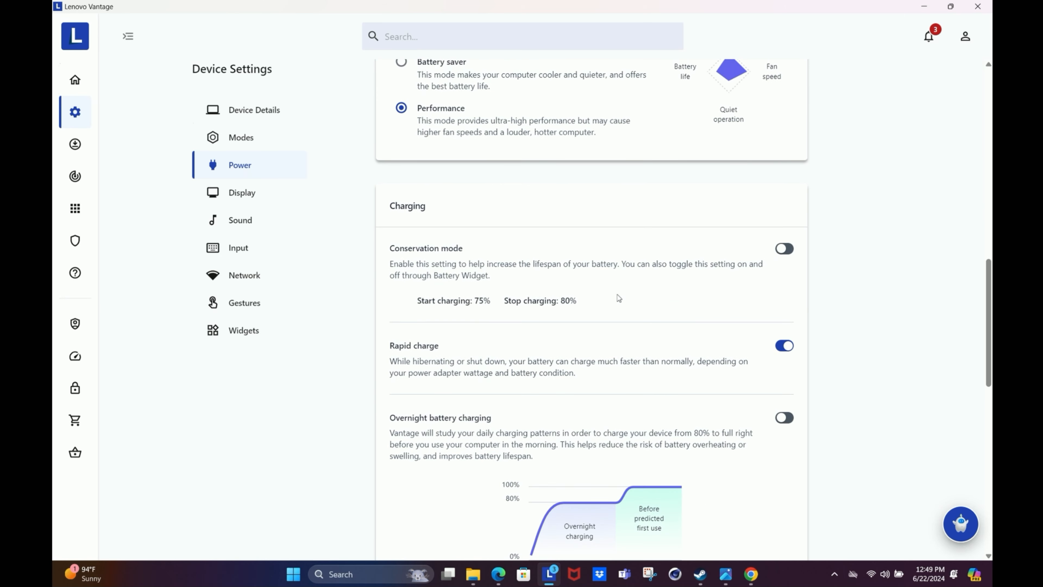
{"action": "scroll", "scroll_direction": "down", "scroll_amount": 3}
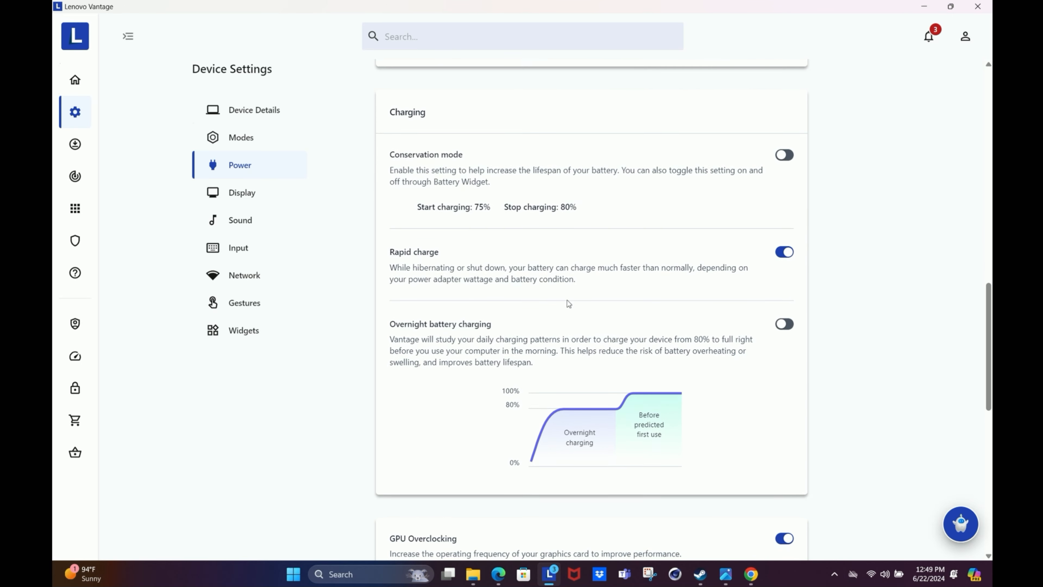
Browse the Display settings page down through its options.
{"action": "left_click", "coordinate": [241, 192]}
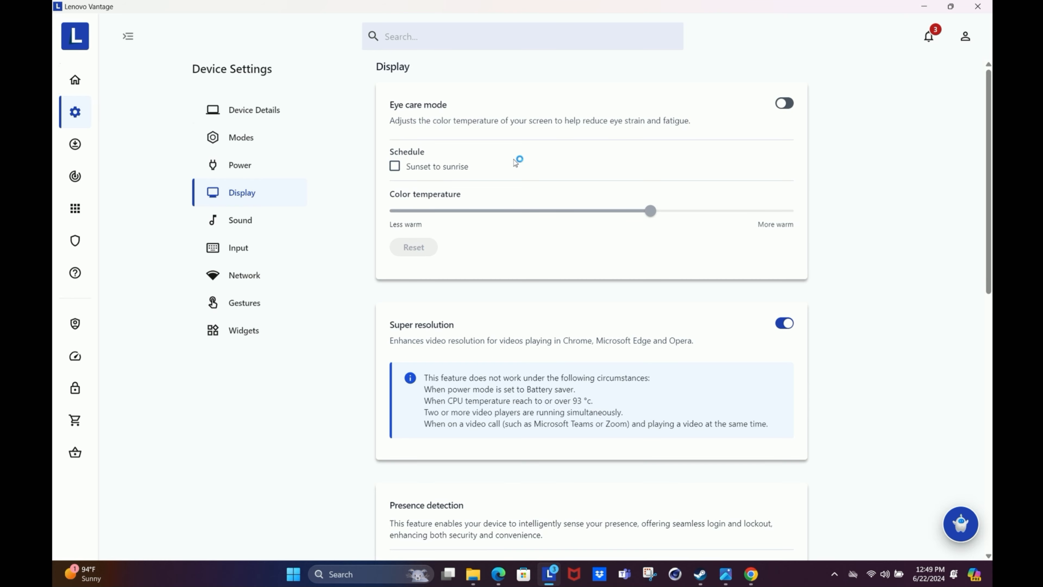
{"action": "mouse_move", "coordinate": [452, 178]}
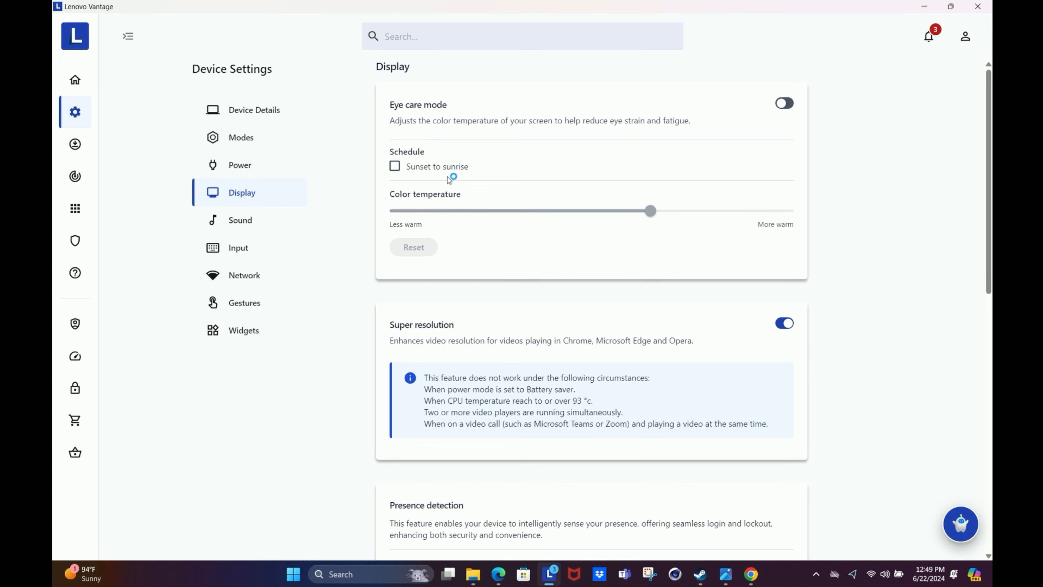
{"action": "scroll", "scroll_direction": "down", "scroll_amount": 3}
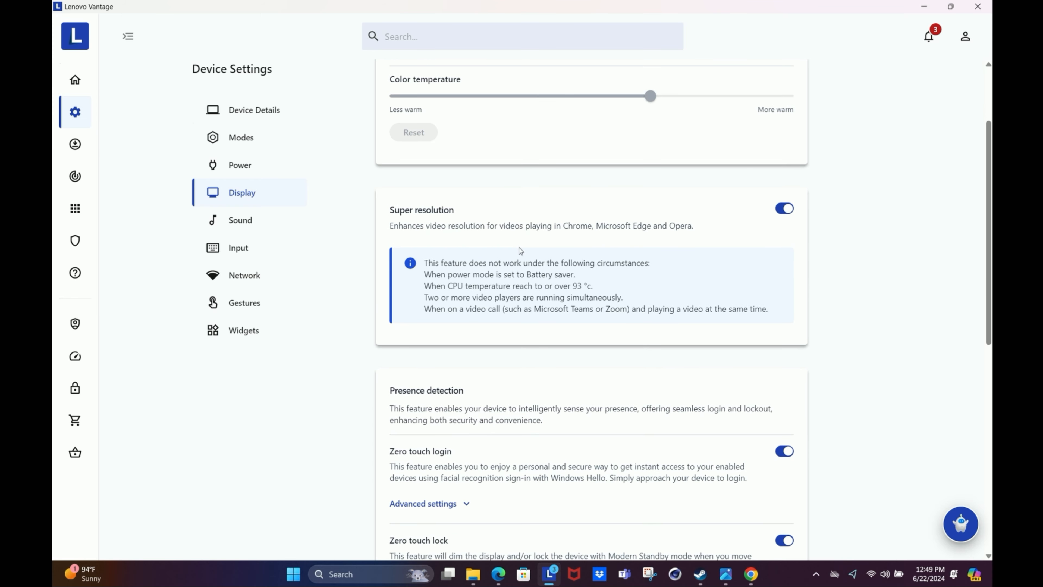
{"action": "scroll", "scroll_direction": "down", "scroll_amount": 3}
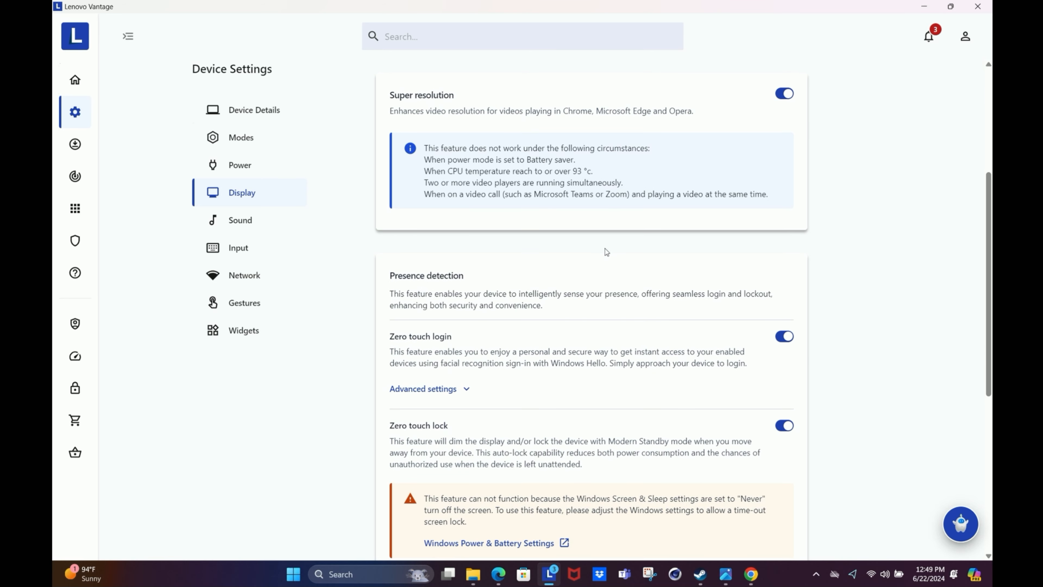
Glance through the Sound settings, then land on the System Update page.
{"action": "left_click", "coordinate": [239, 219]}
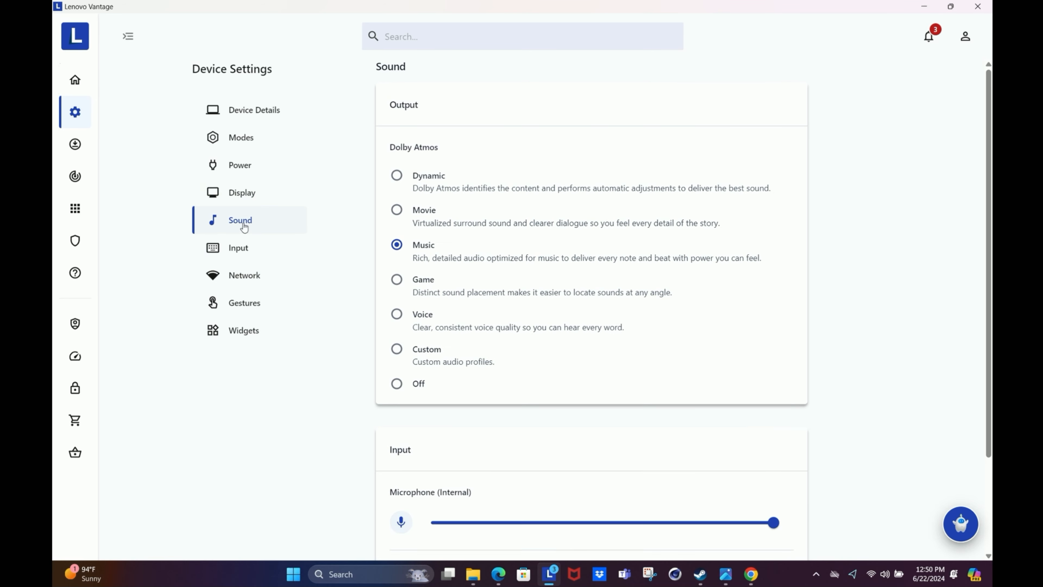
{"action": "scroll", "scroll_direction": "down", "scroll_amount": 3}
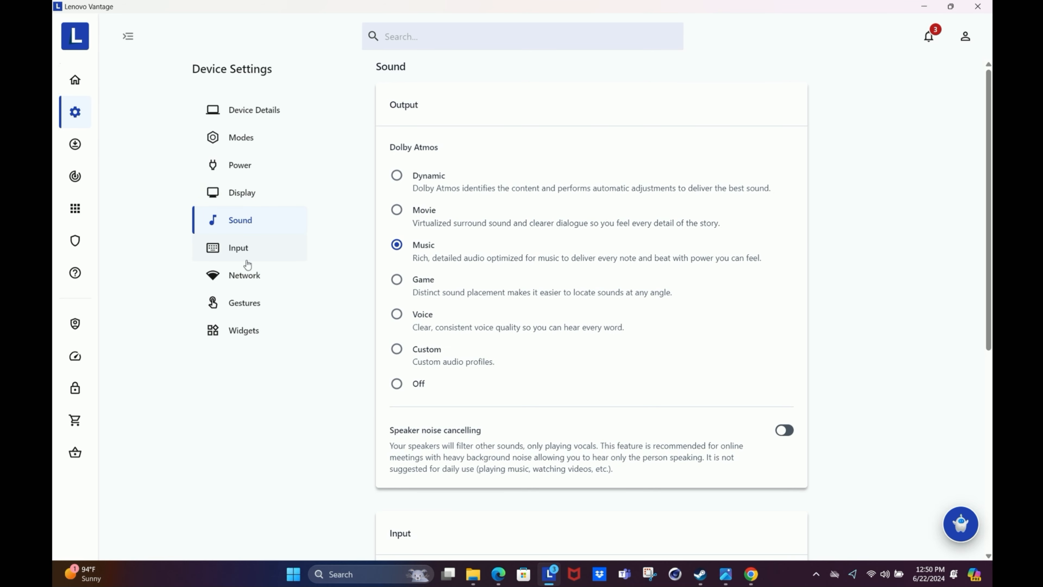
{"action": "mouse_move", "coordinate": [432, 340]}
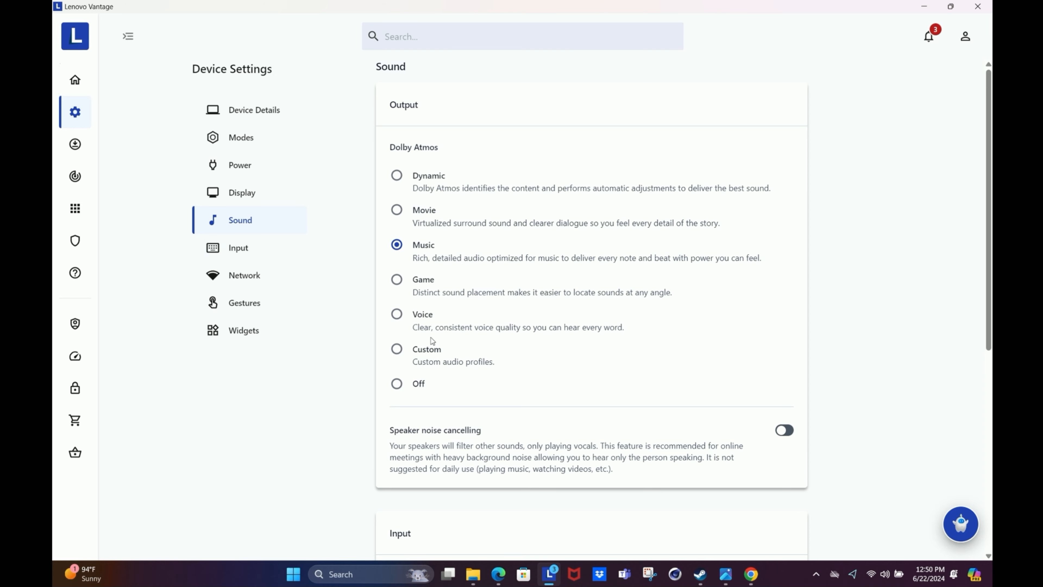
{"action": "mouse_move", "coordinate": [98, 157]}
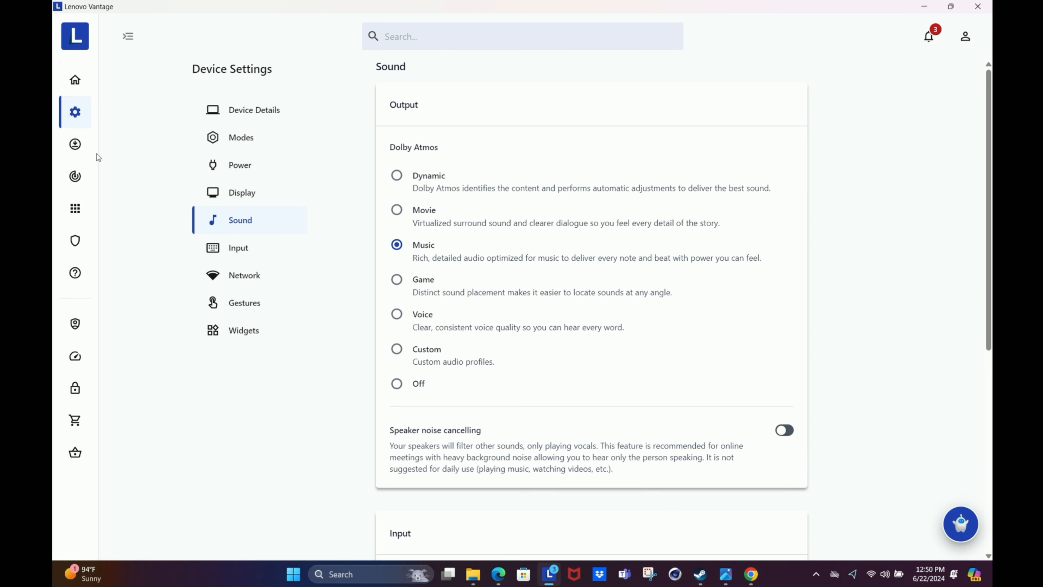
{"action": "left_click", "coordinate": [75, 143]}
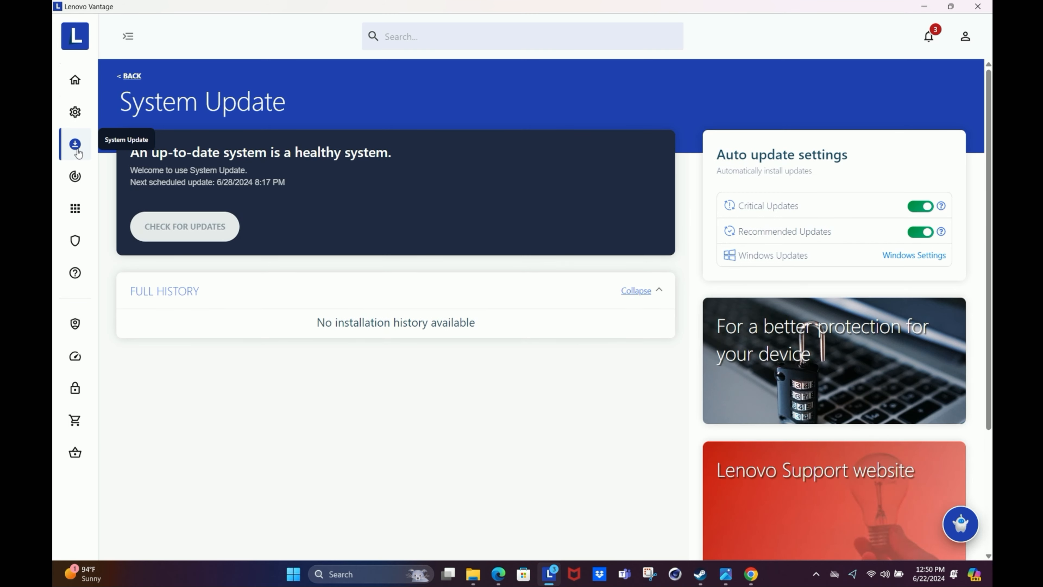